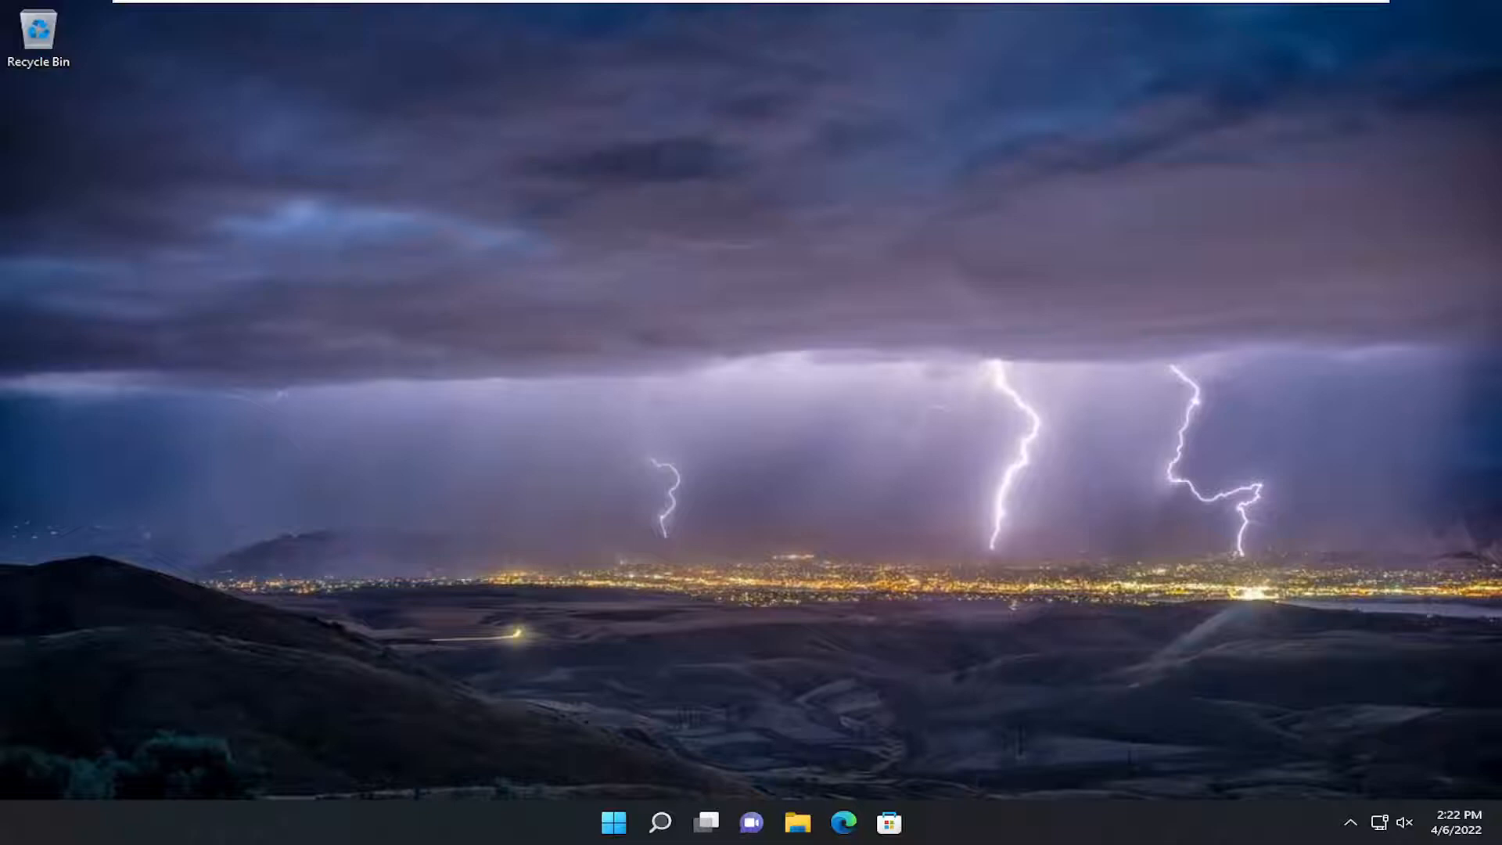
mouse_move(1011, 479)
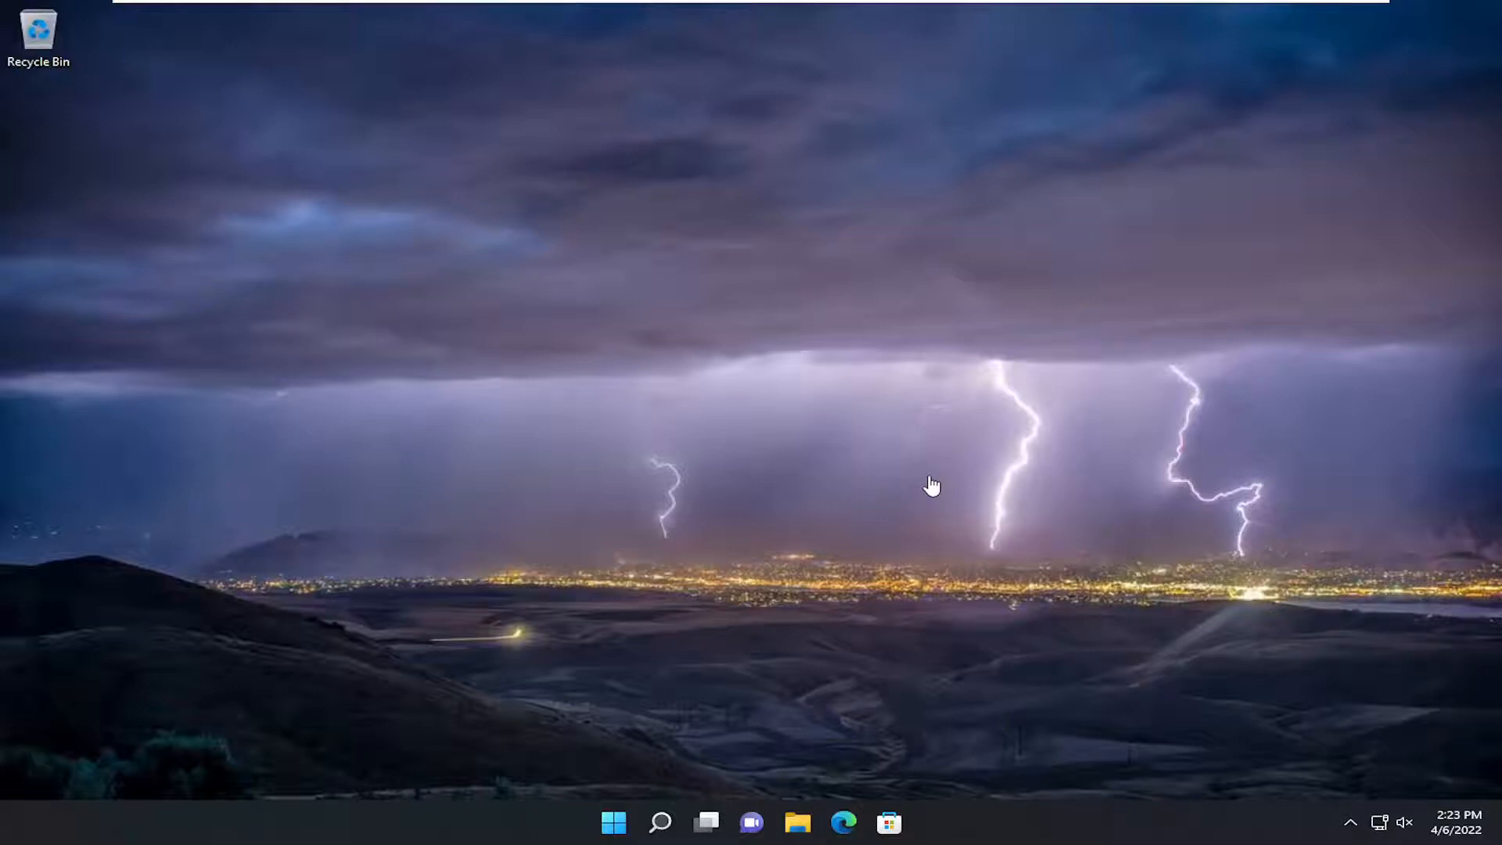
mouse_move(932, 484)
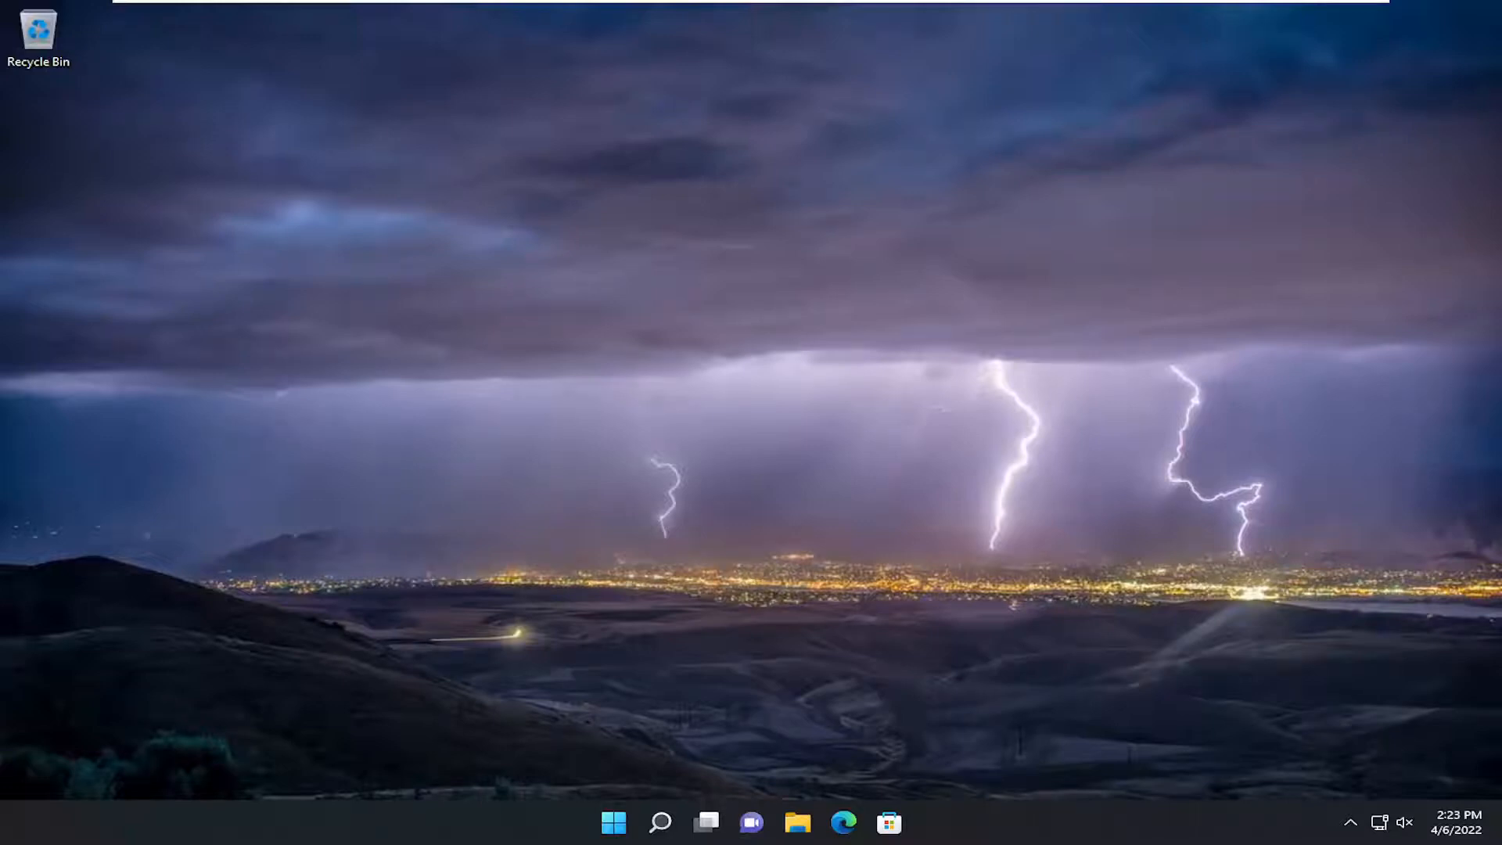
- Open the Printers & scanners page in Bluetooth & devices settings
click(658, 822)
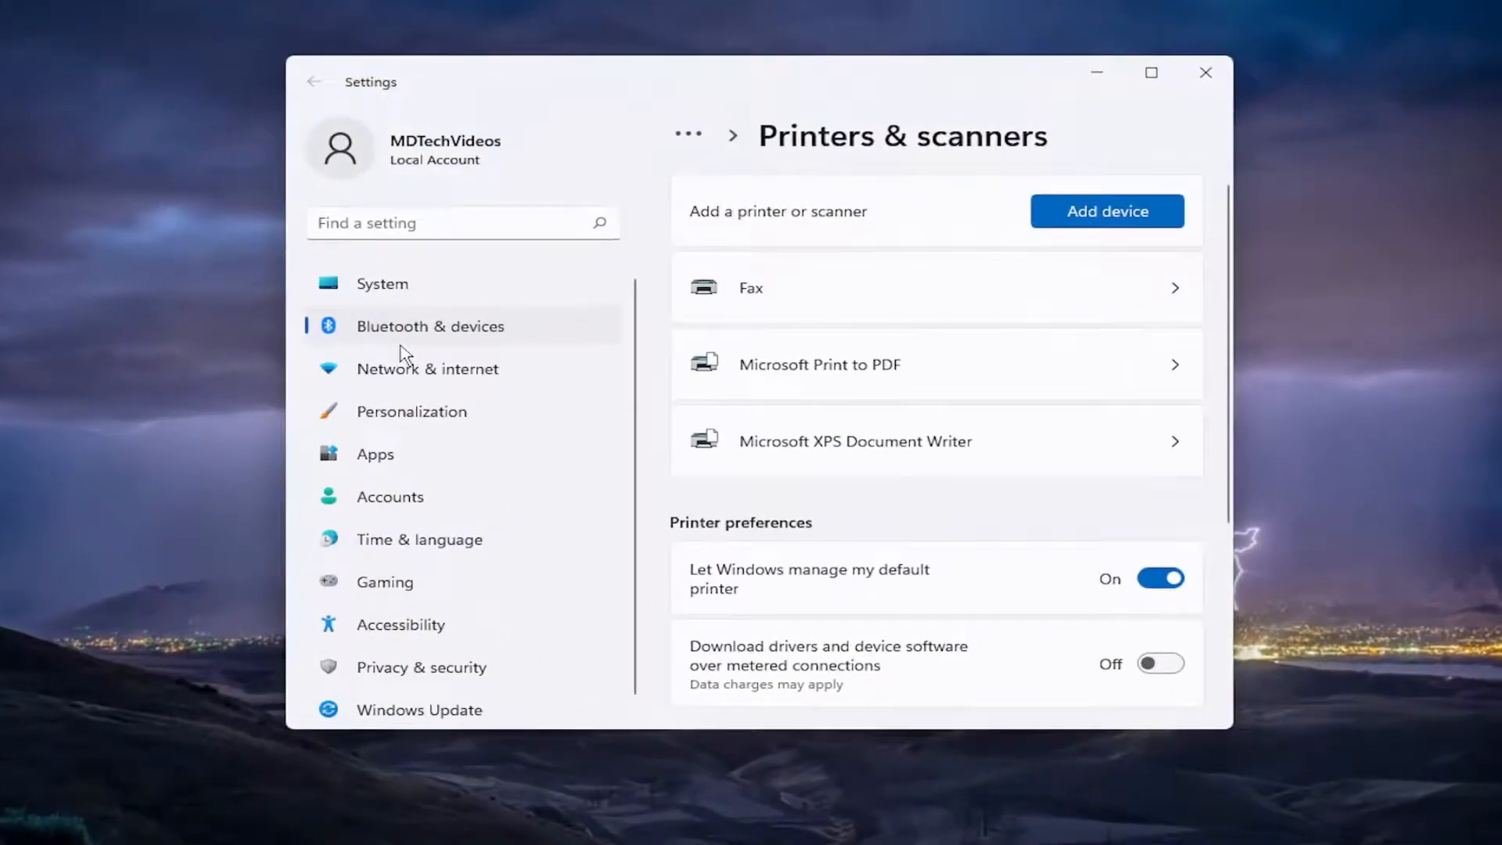
mouse_move(868, 349)
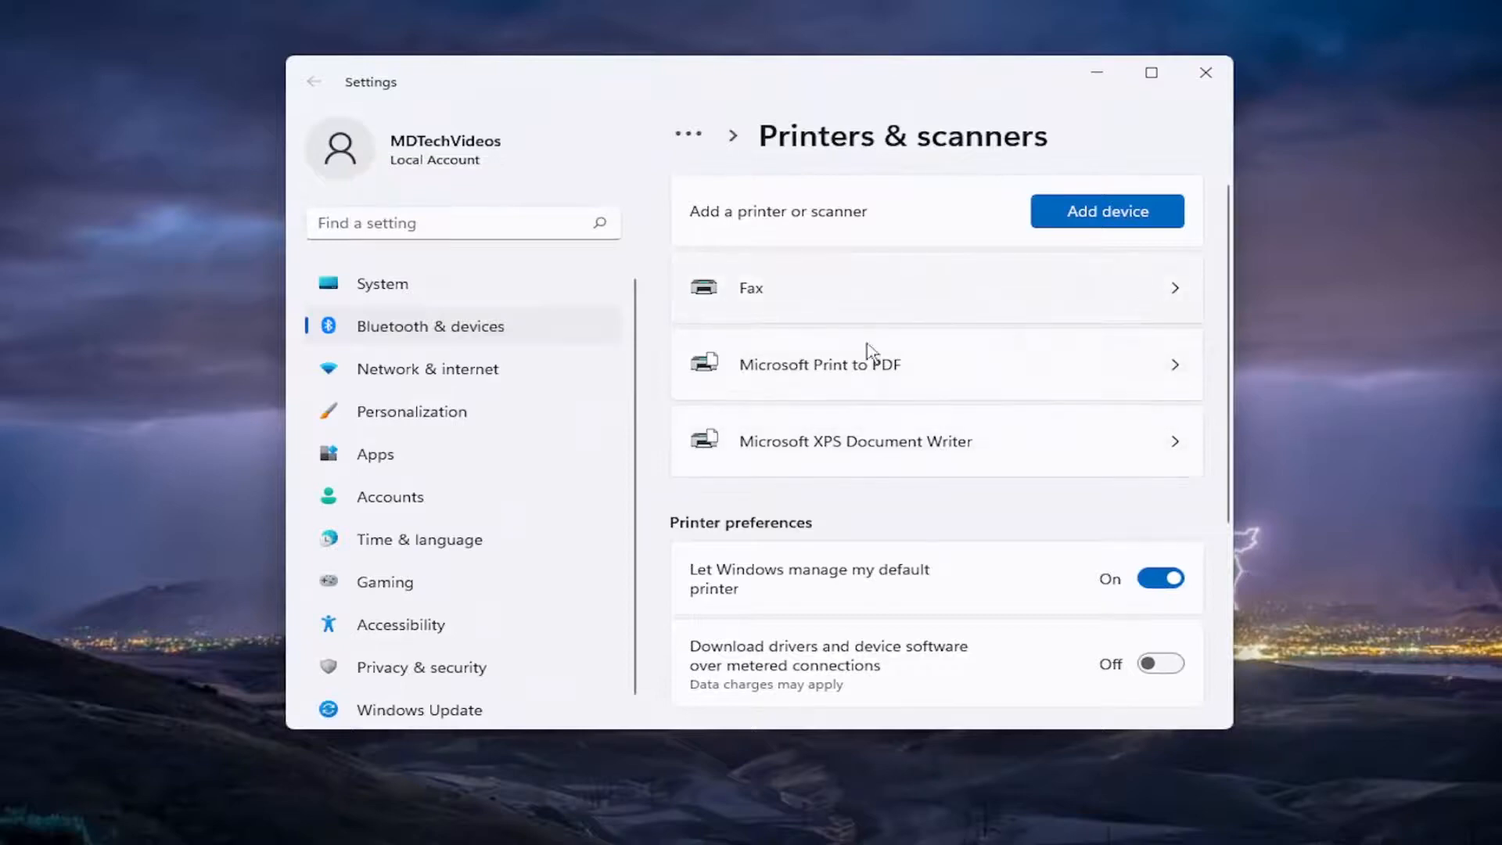
- Run the Microsoft Print to PDF troubleshooter and close its no-problem-found result
click(819, 363)
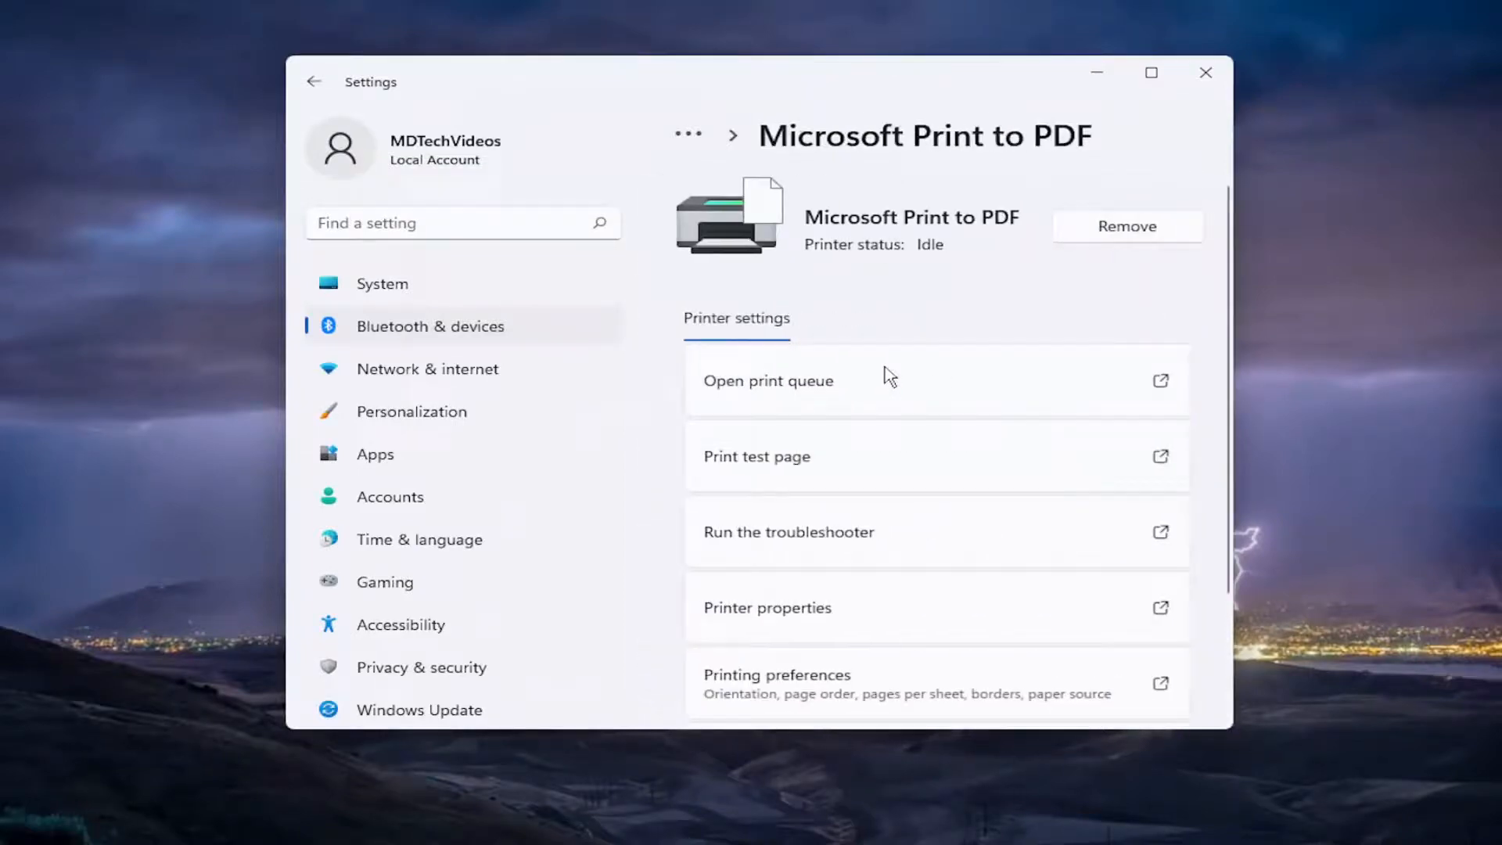
scroll(down, 3)
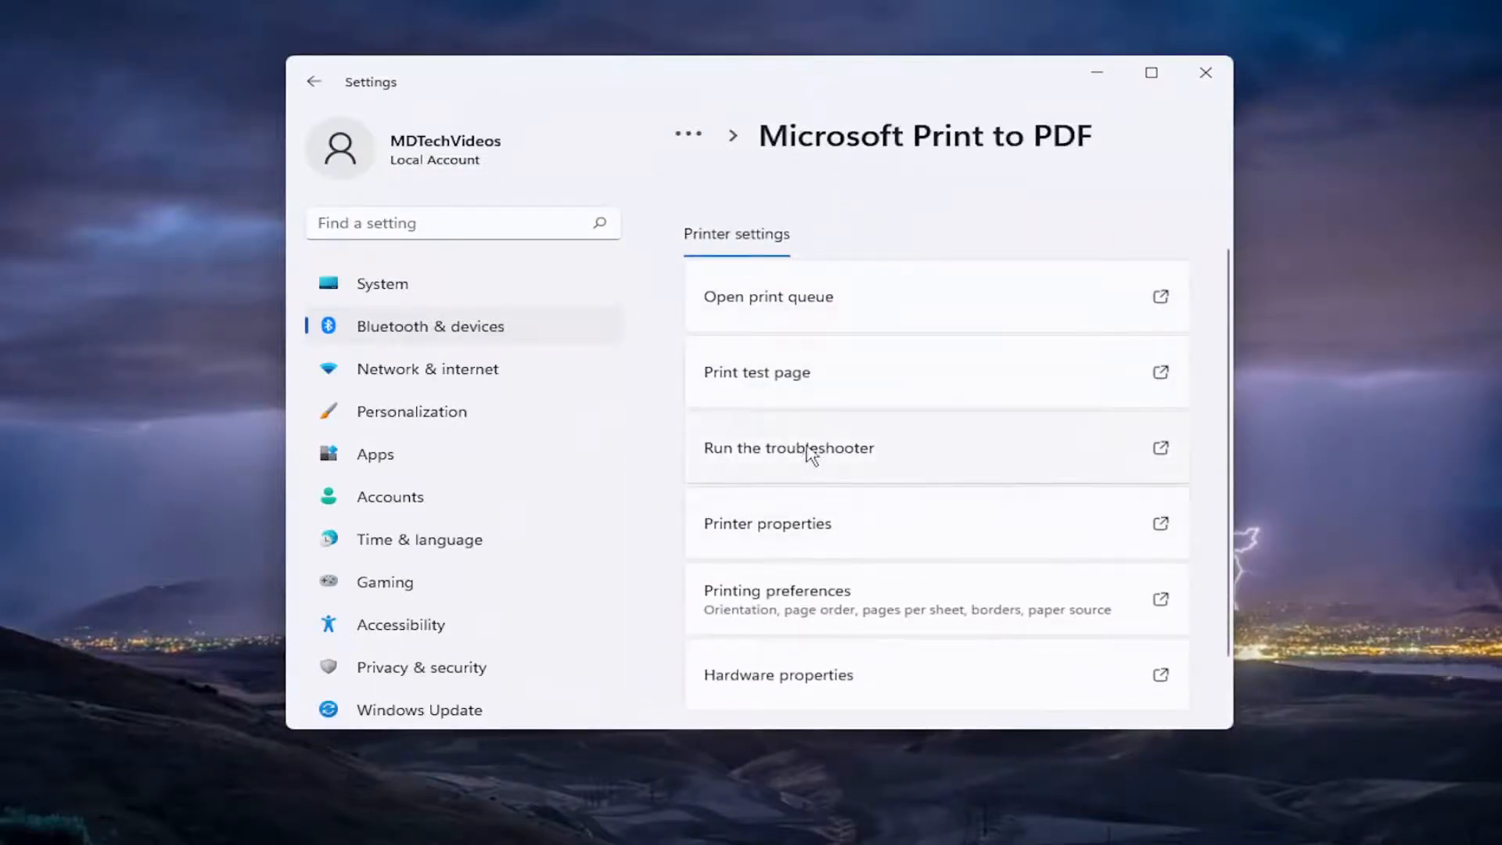
click(788, 447)
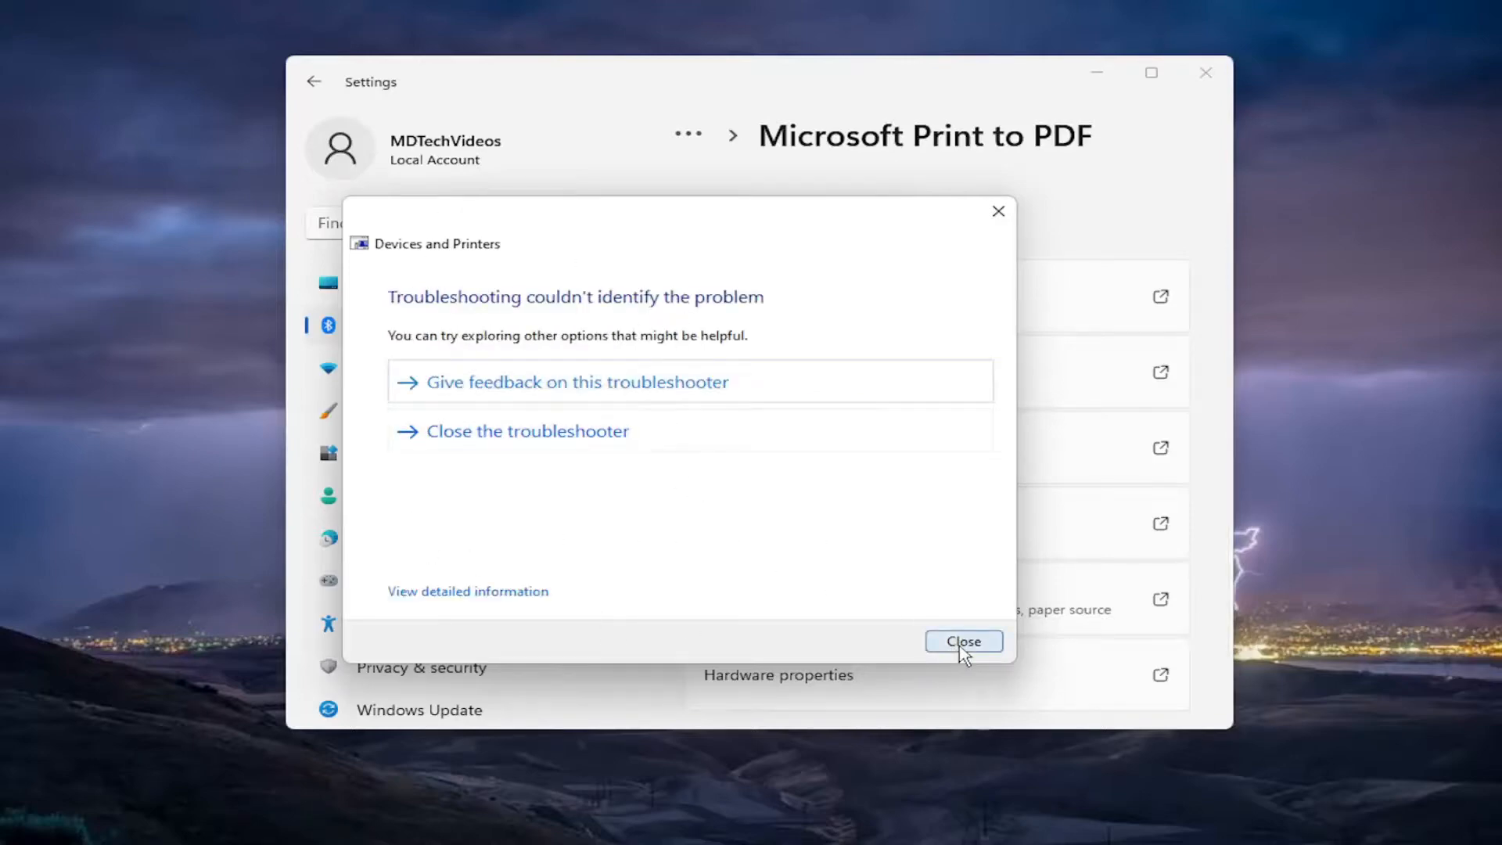
click(964, 641)
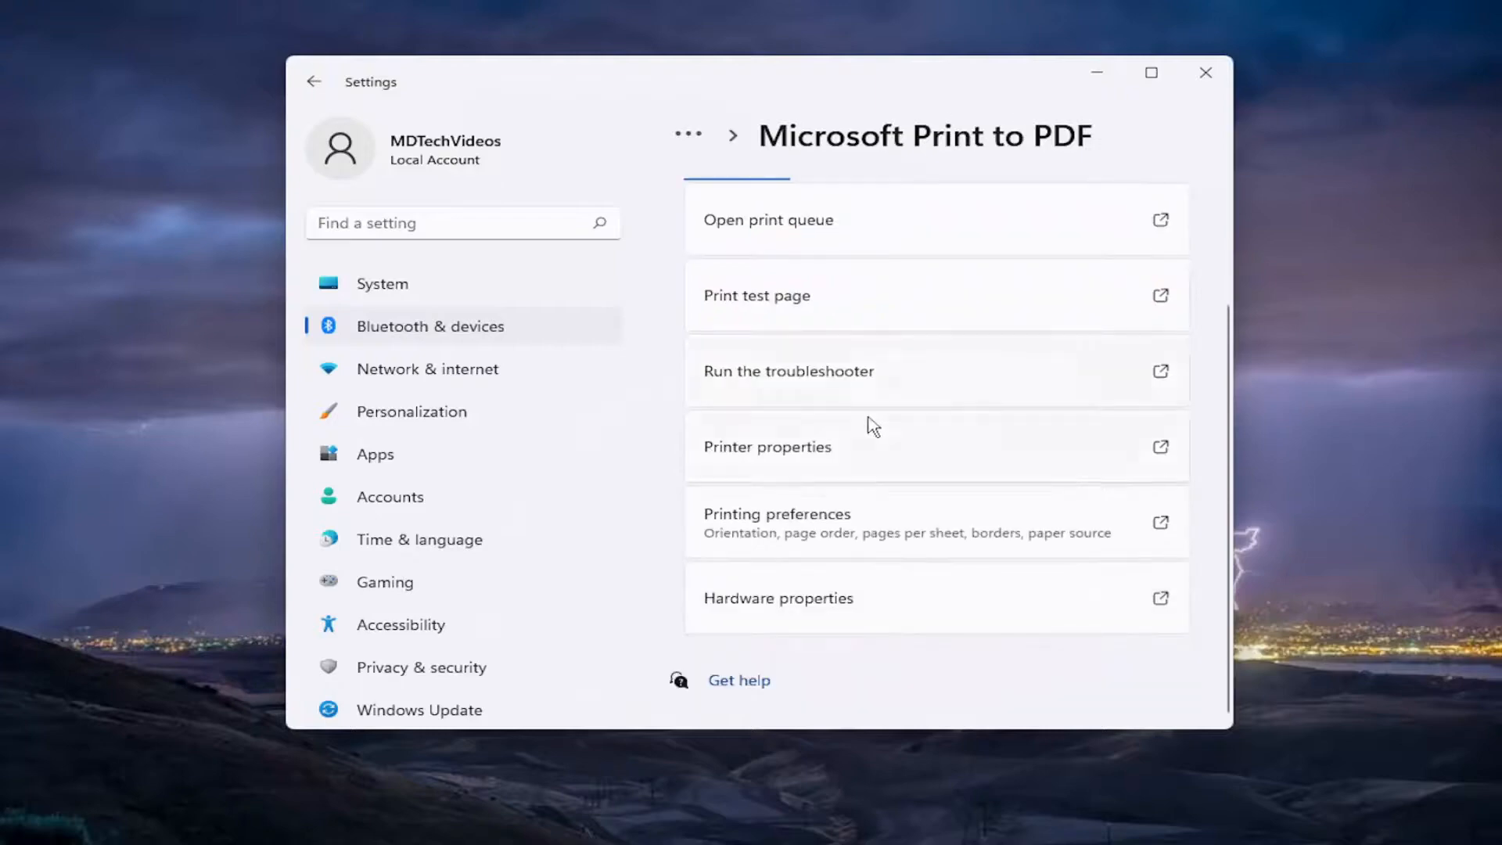
- Scroll the Microsoft Print to PDF page to the Remove button, then close Settings
scroll(down, 3)
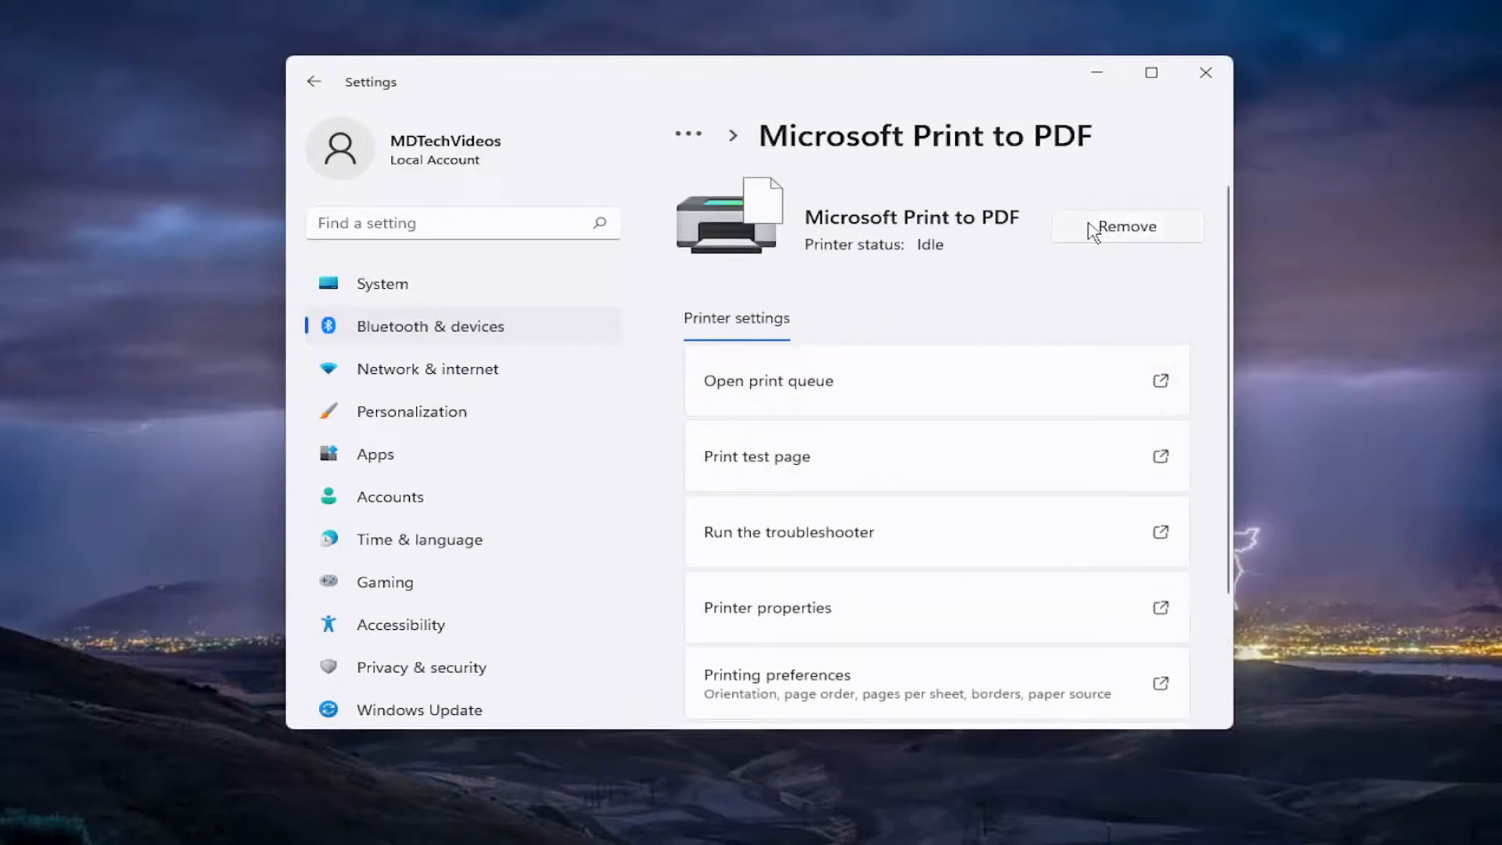
mouse_move(1100, 236)
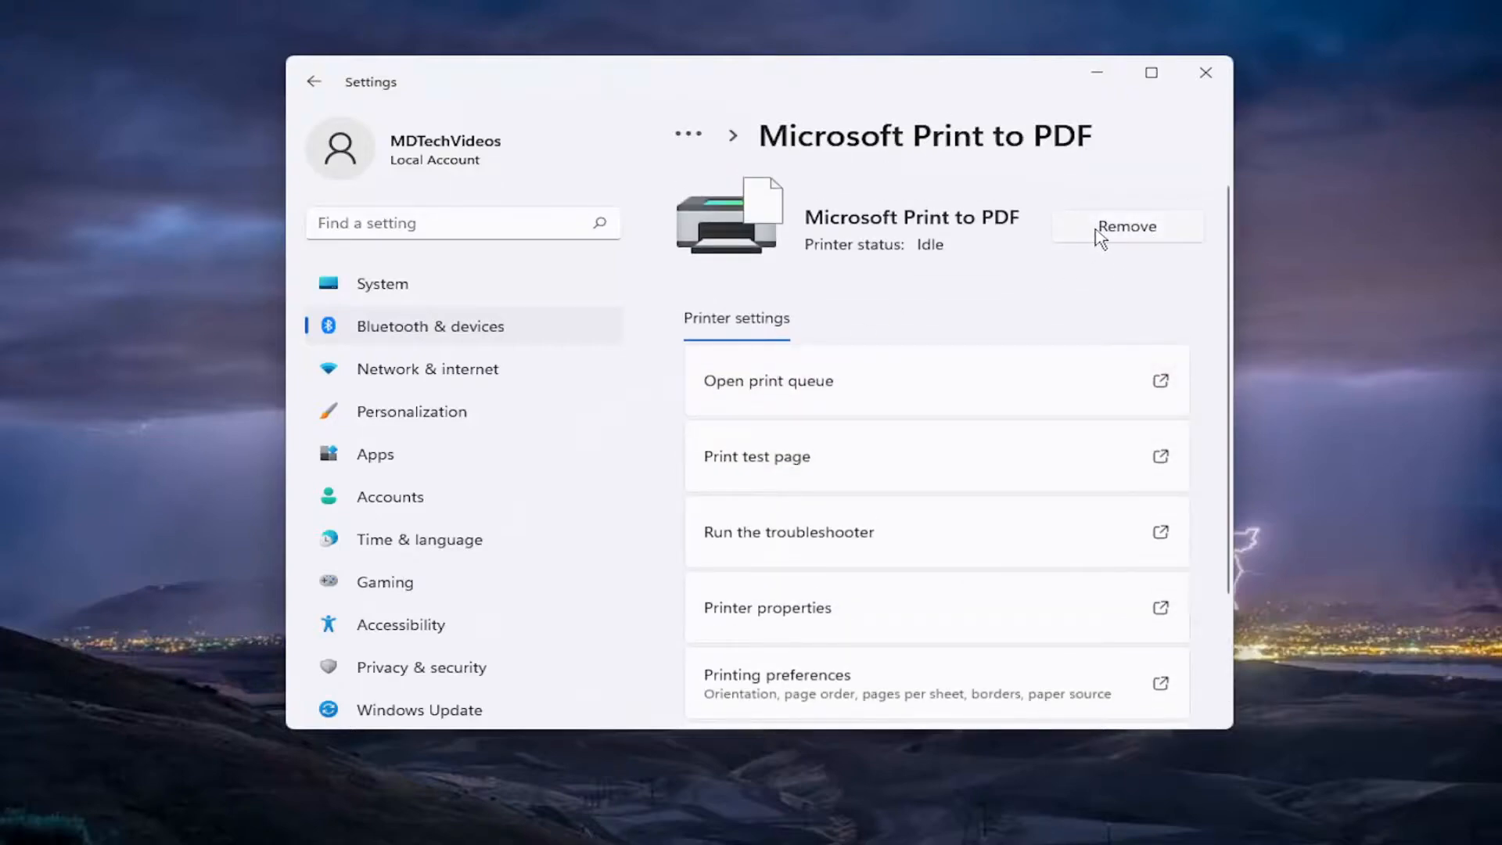
mouse_move(1119, 206)
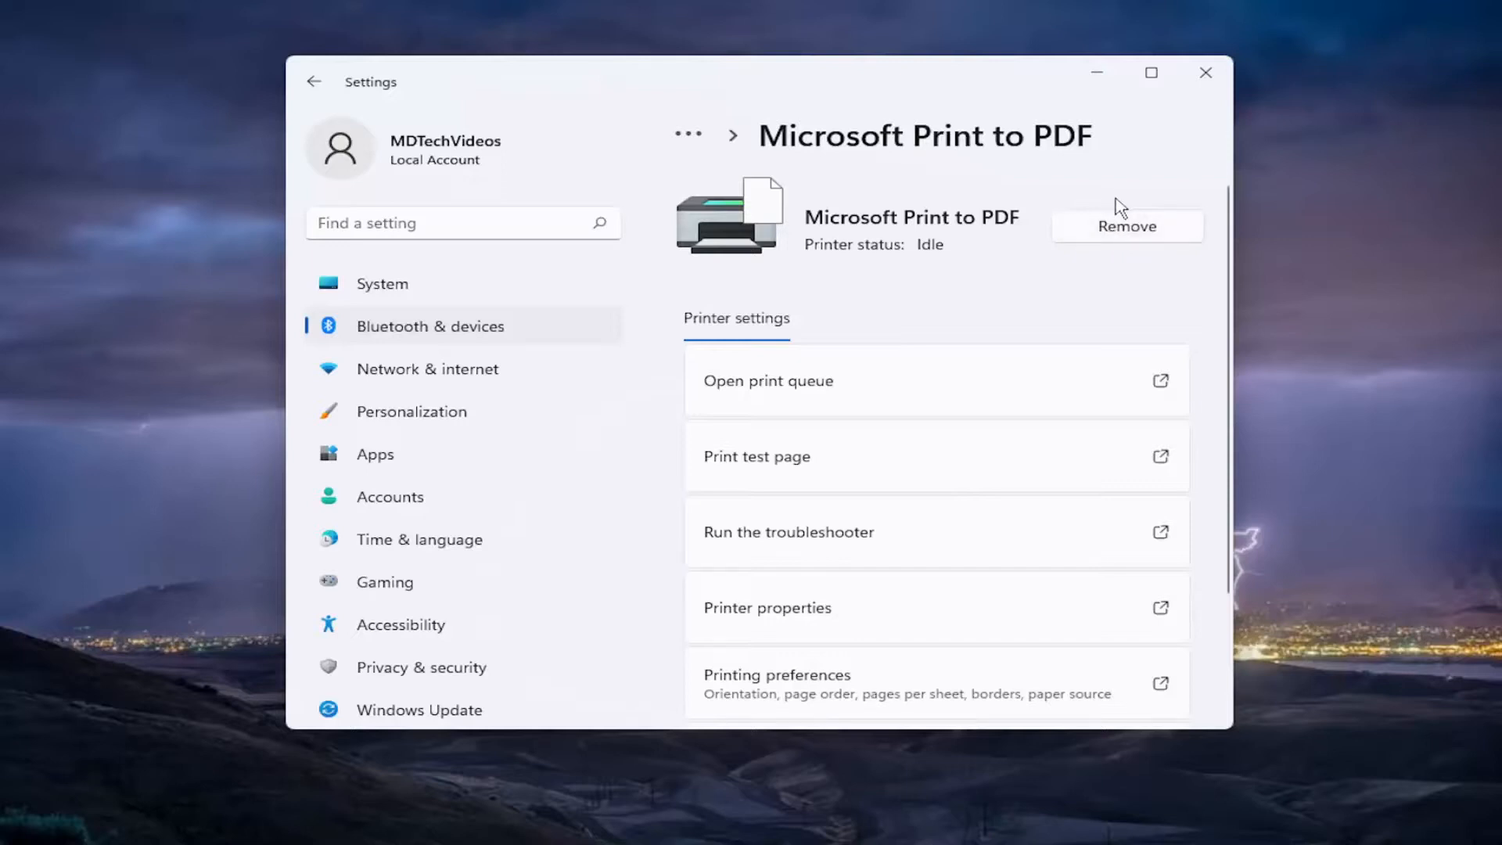
mouse_move(1157, 292)
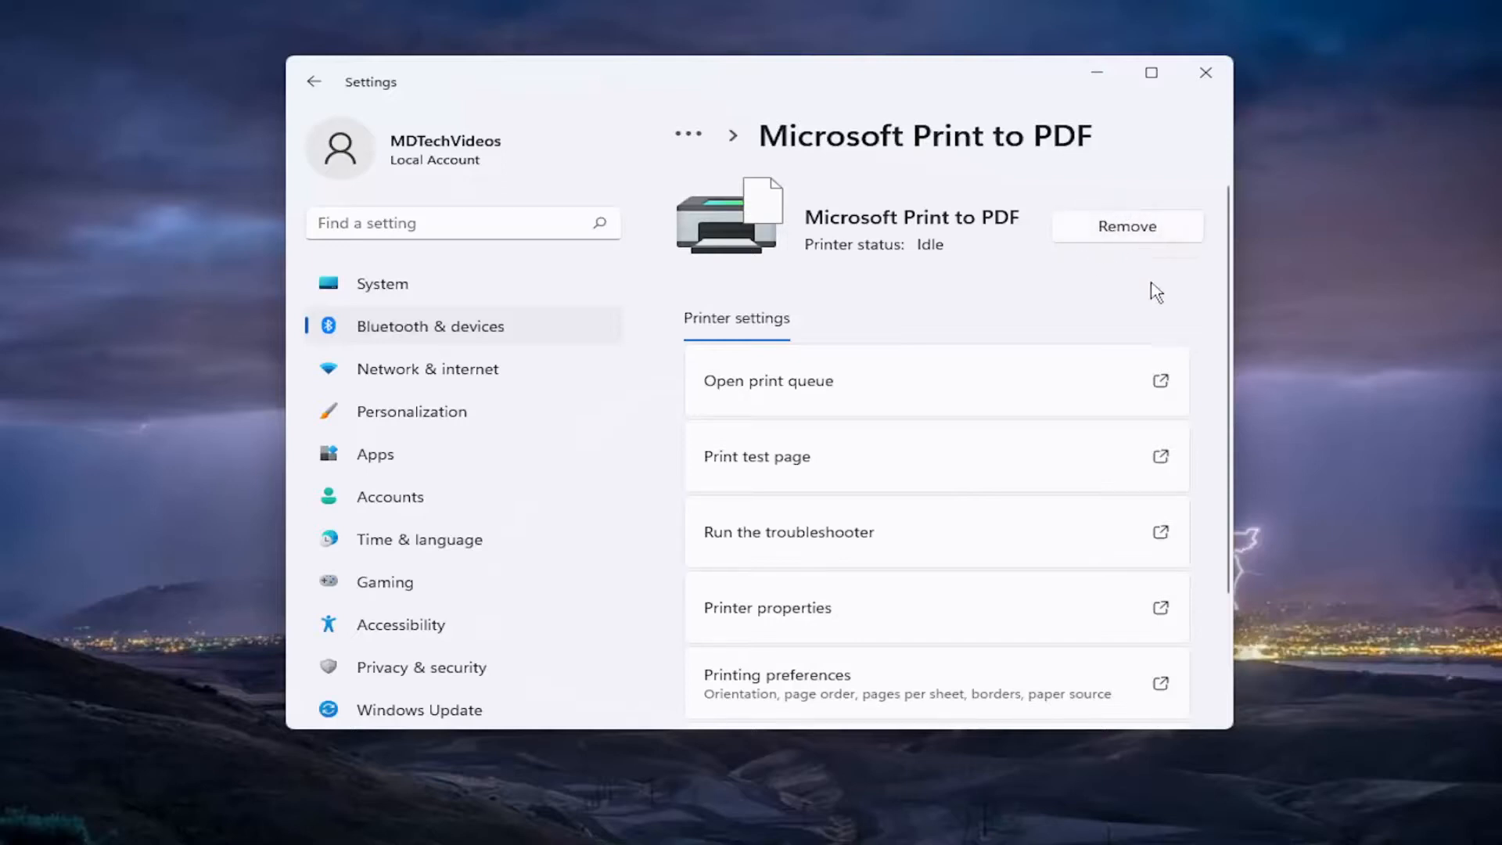
mouse_move(1140, 294)
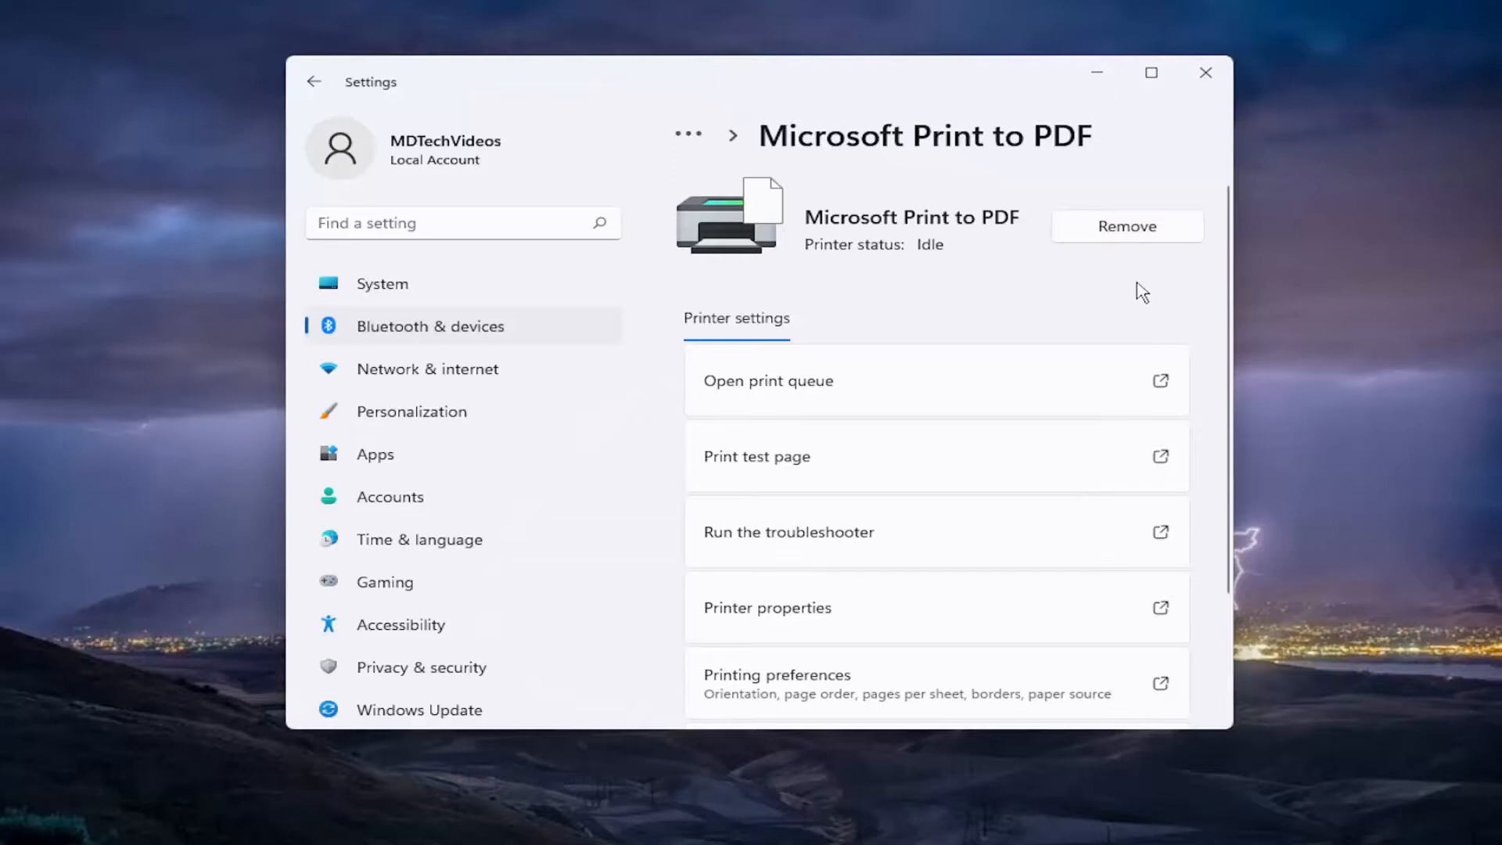
mouse_move(1108, 198)
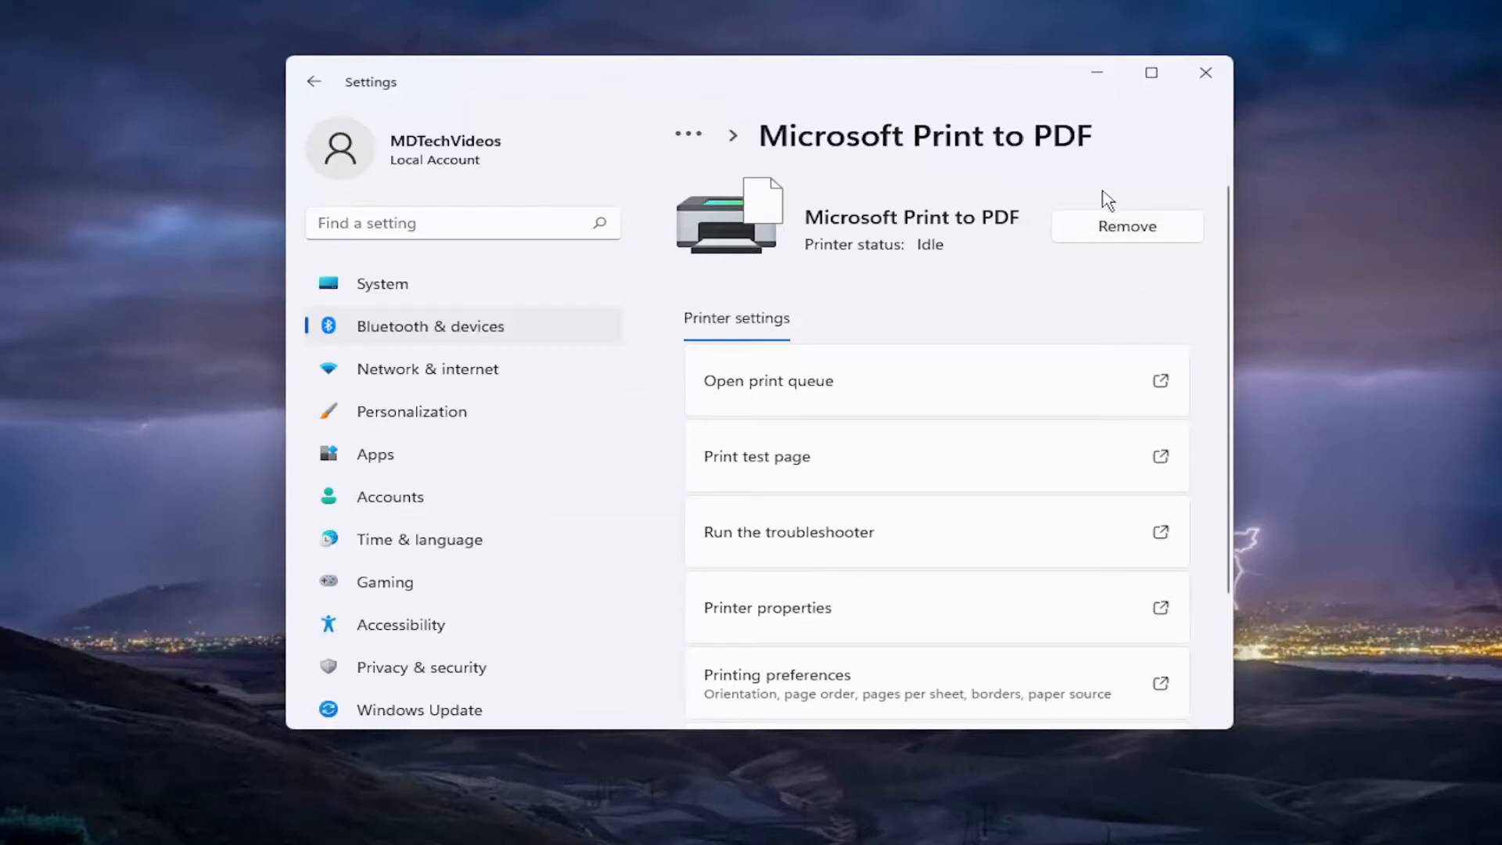
click(1207, 73)
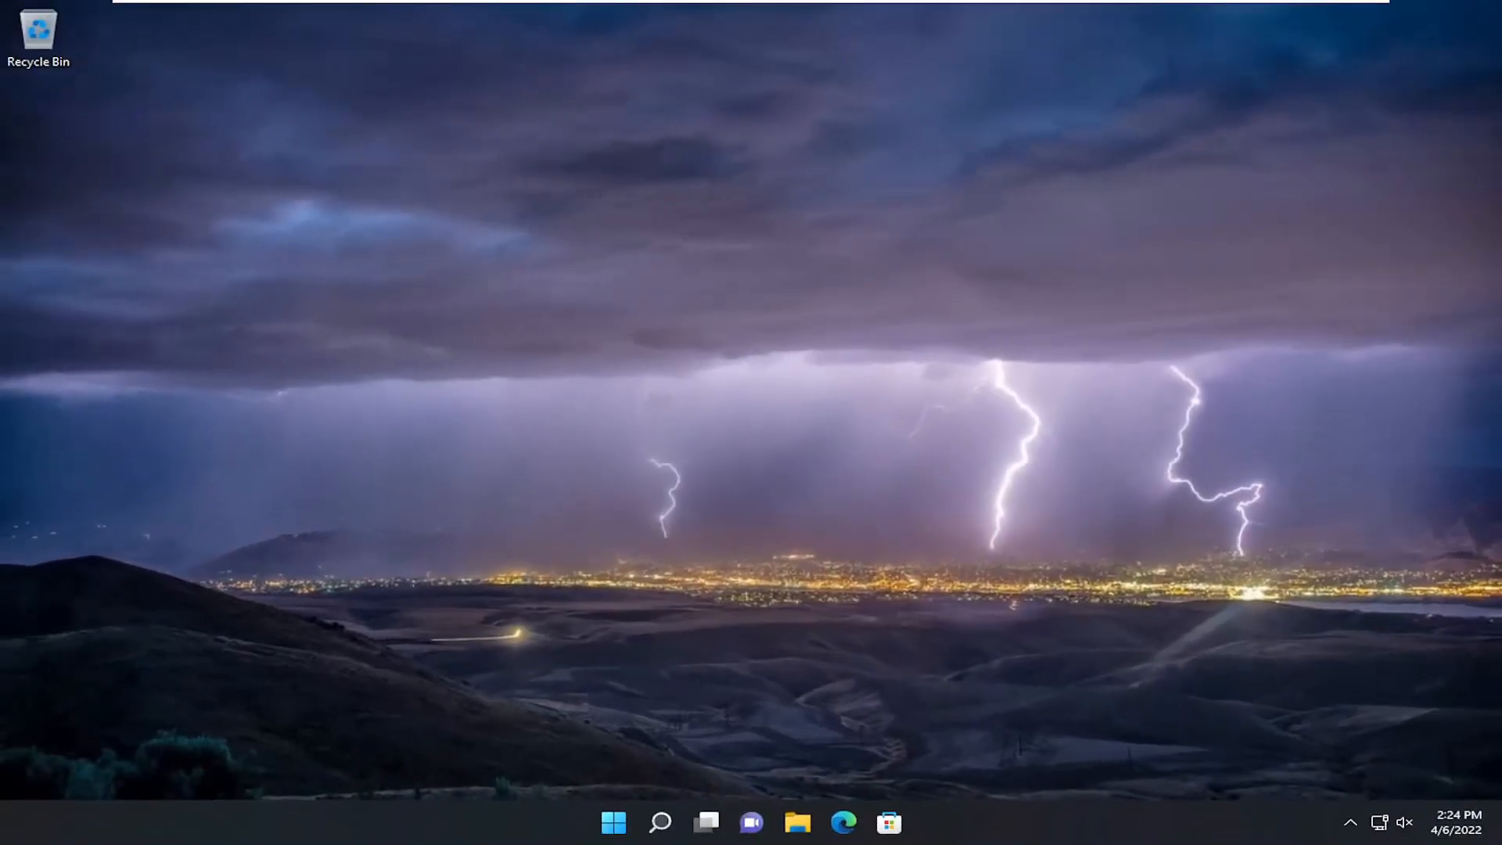